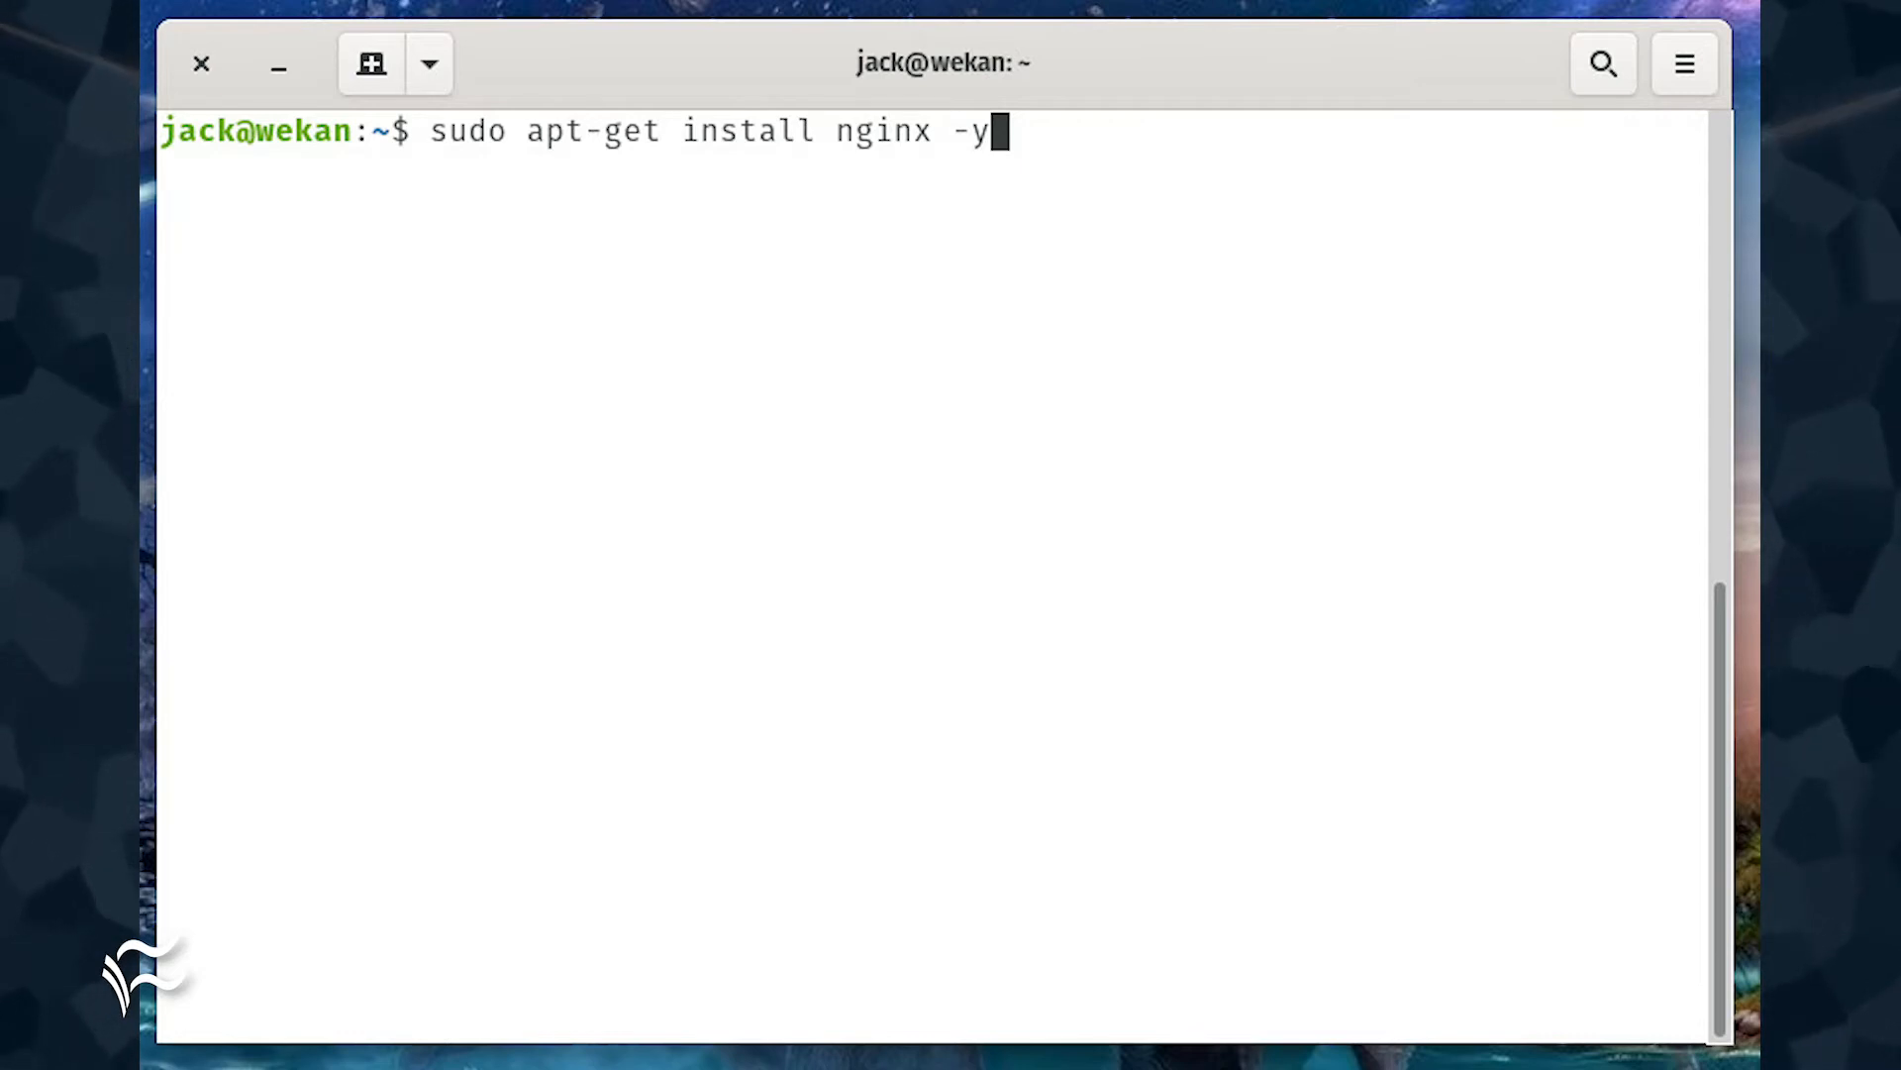
- Start the nginx service with sudo systemctl start nginx
{"action": "type", "text": "sudo systemctl start nginx"}
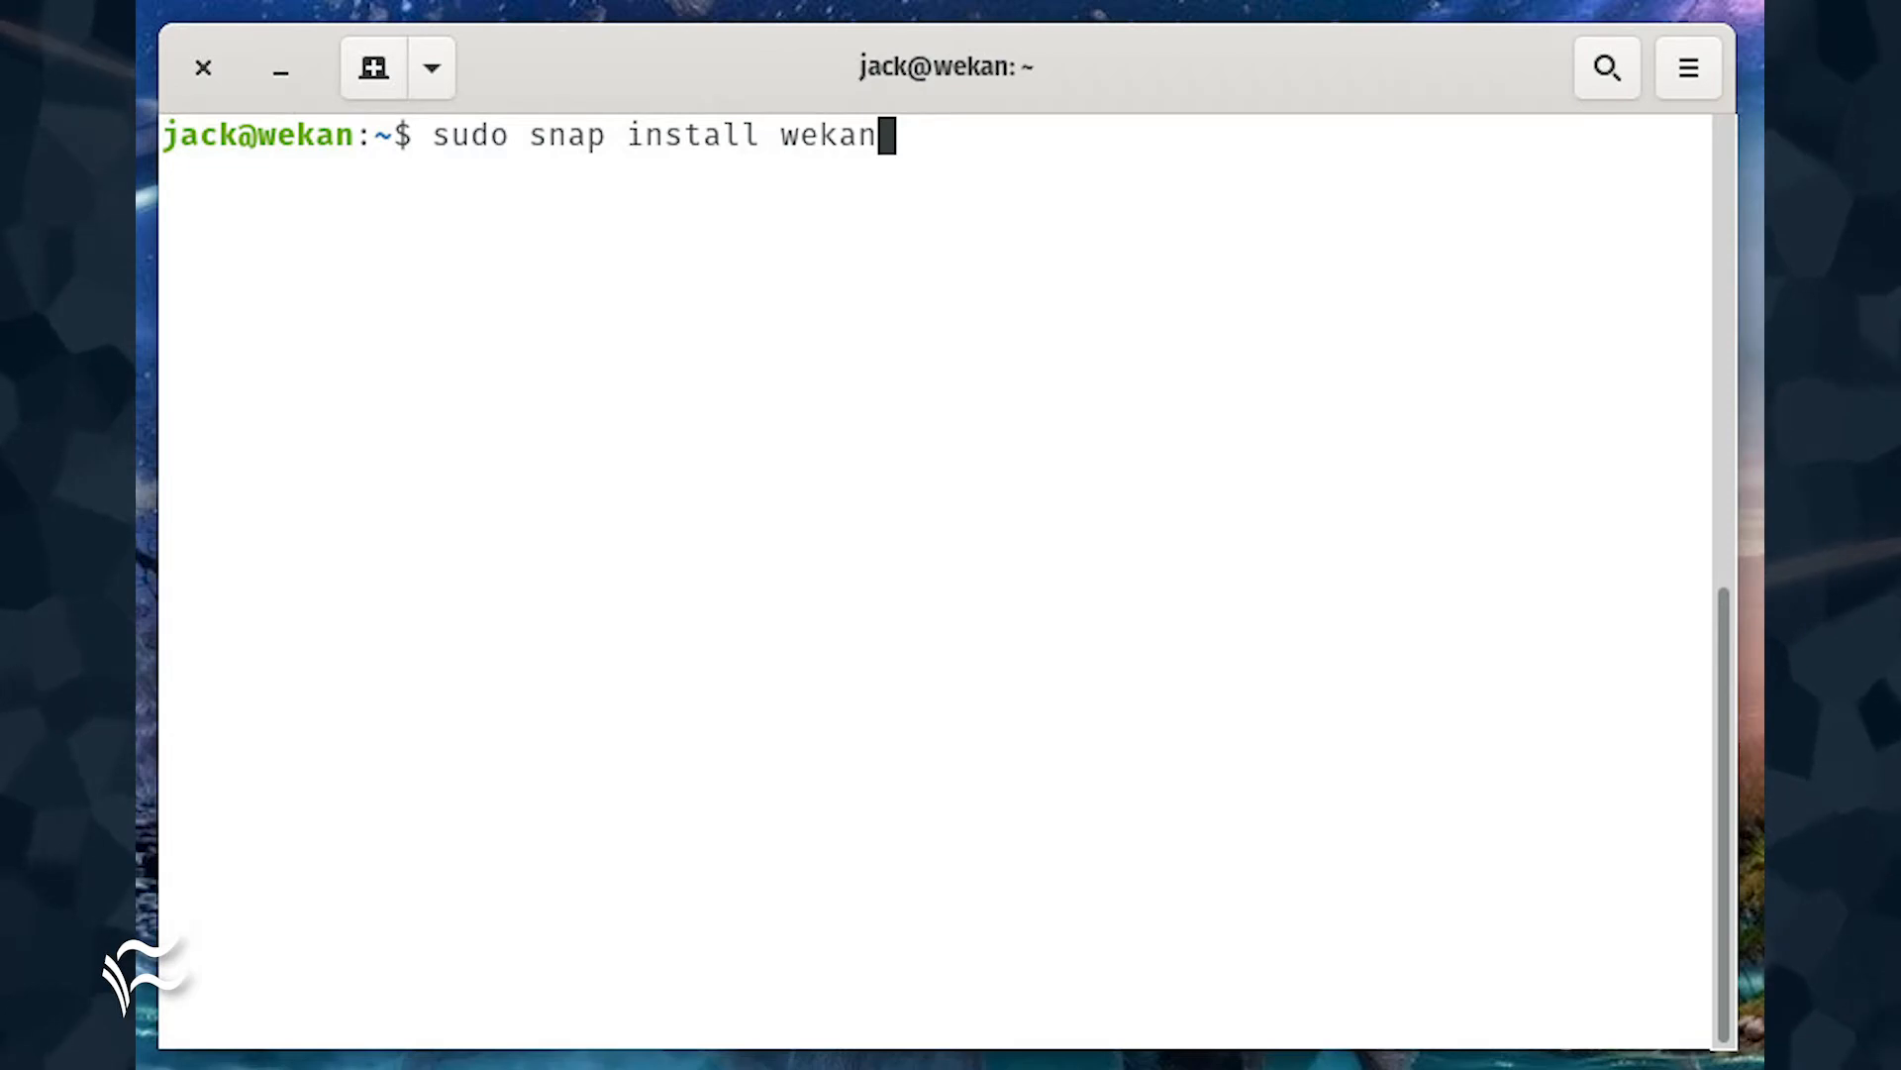
{"action": "type", "text": "sudo snap set wekan root_url=\"http://SERVER_IP\""}
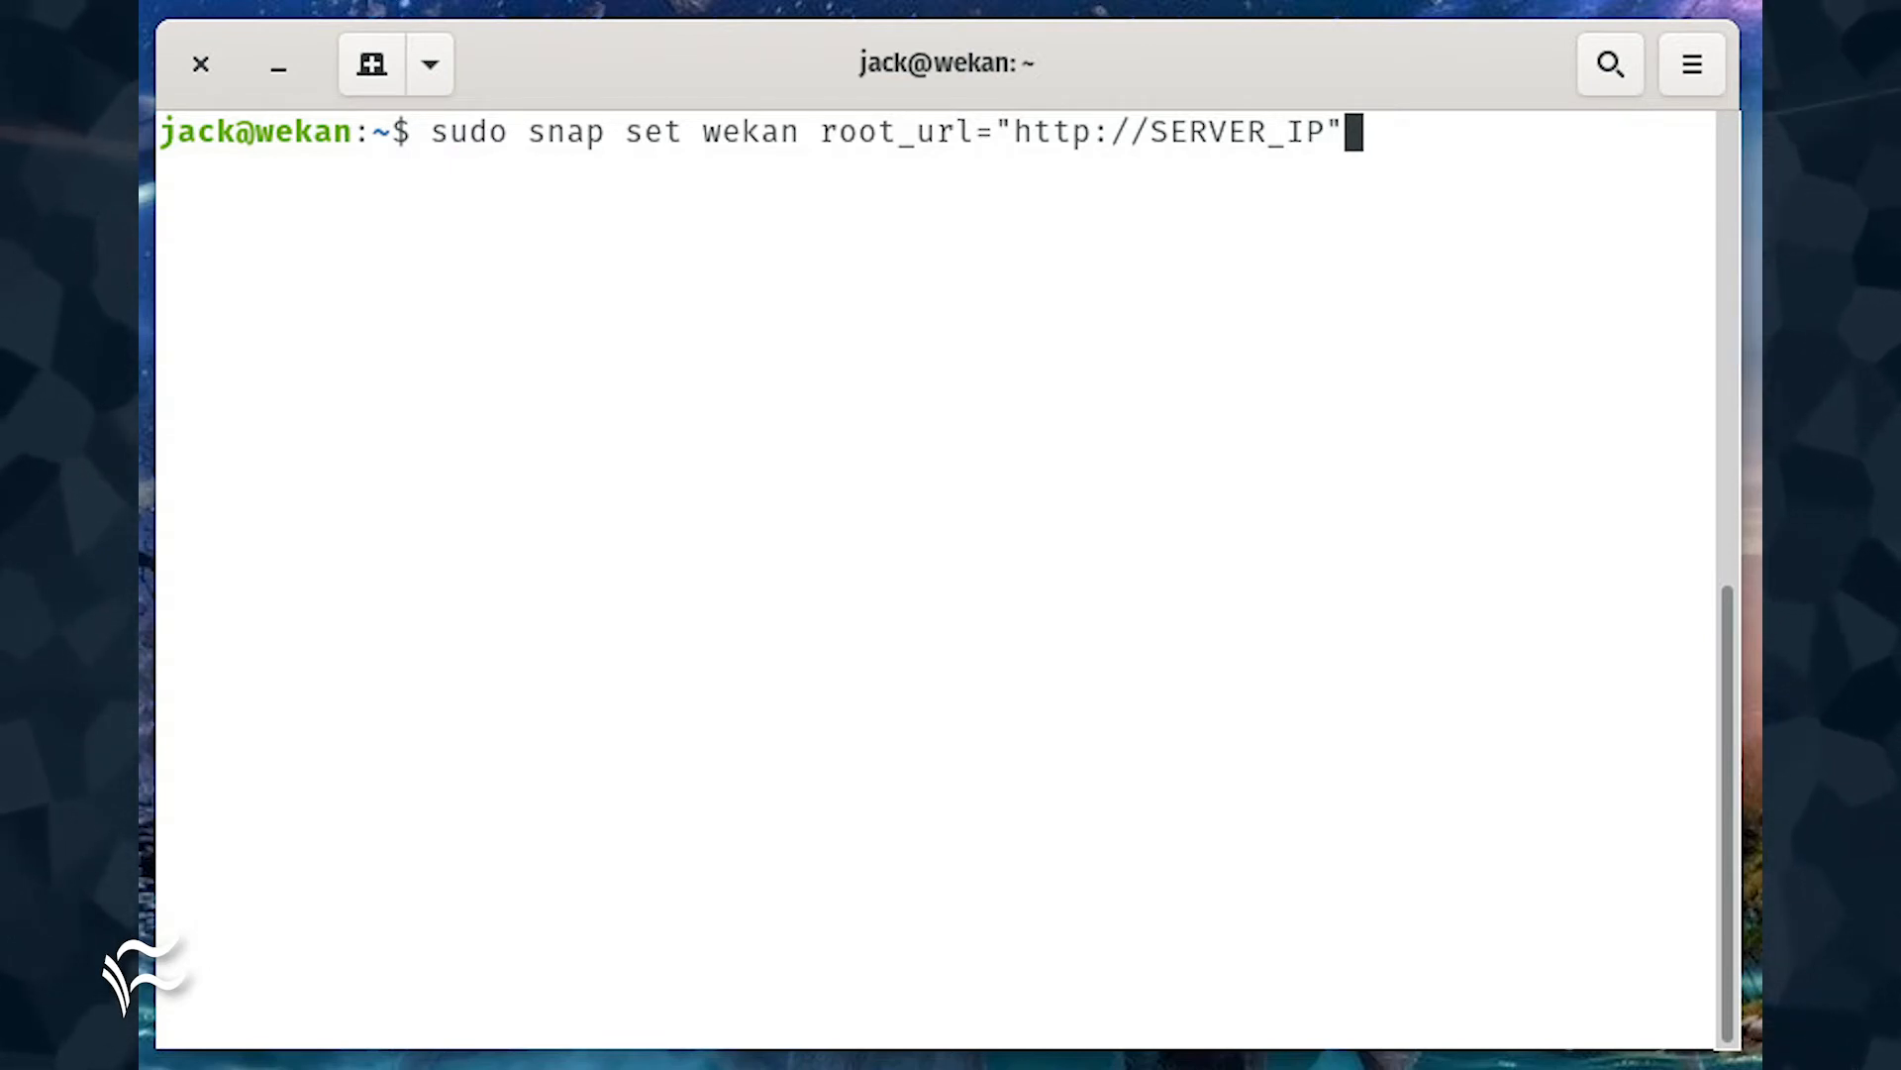
- Type the command setting the Wekan port to 3001
{"action": "type", "text": "sudo snap set wekan port='3001'"}
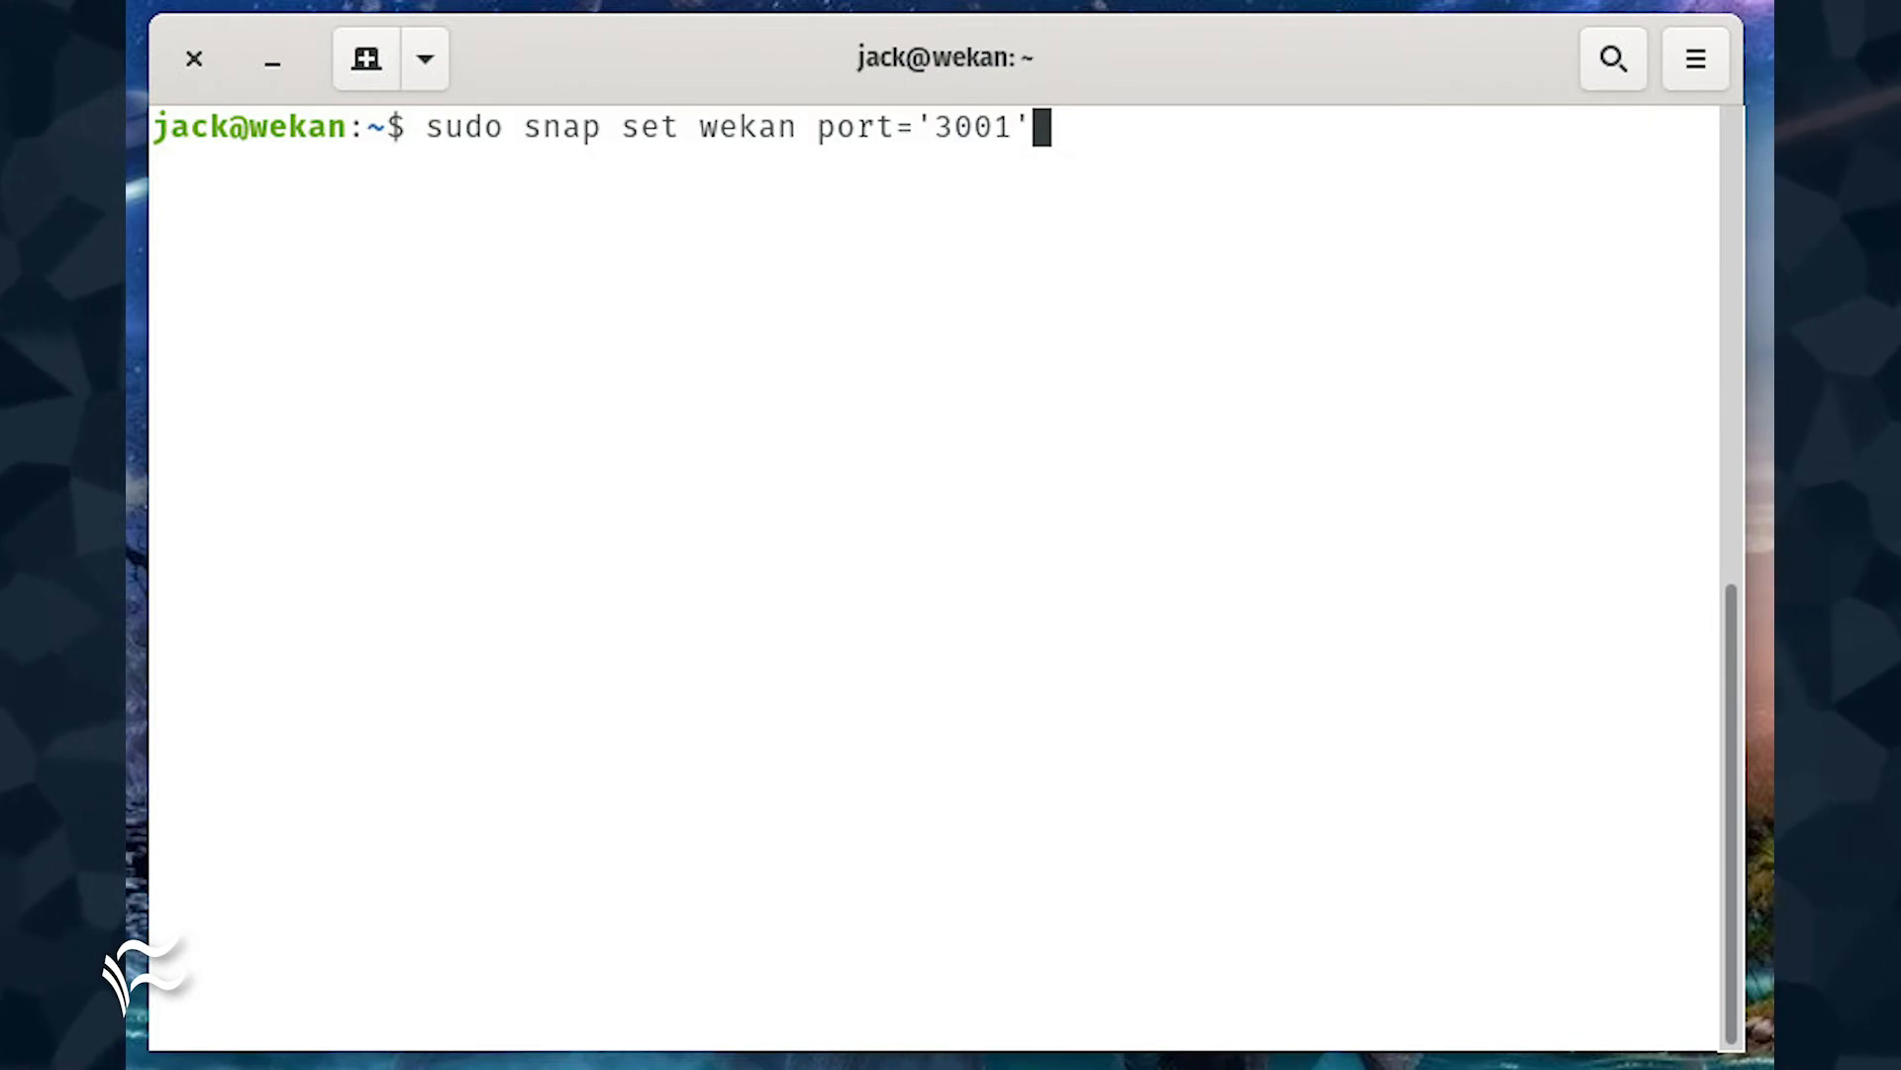
- Restart snap.wekan.mongodb, then open Wekan's Register form for a new account
{"action": "type", "text": "sudo systemctl restart snap.wekan.mongodb"}
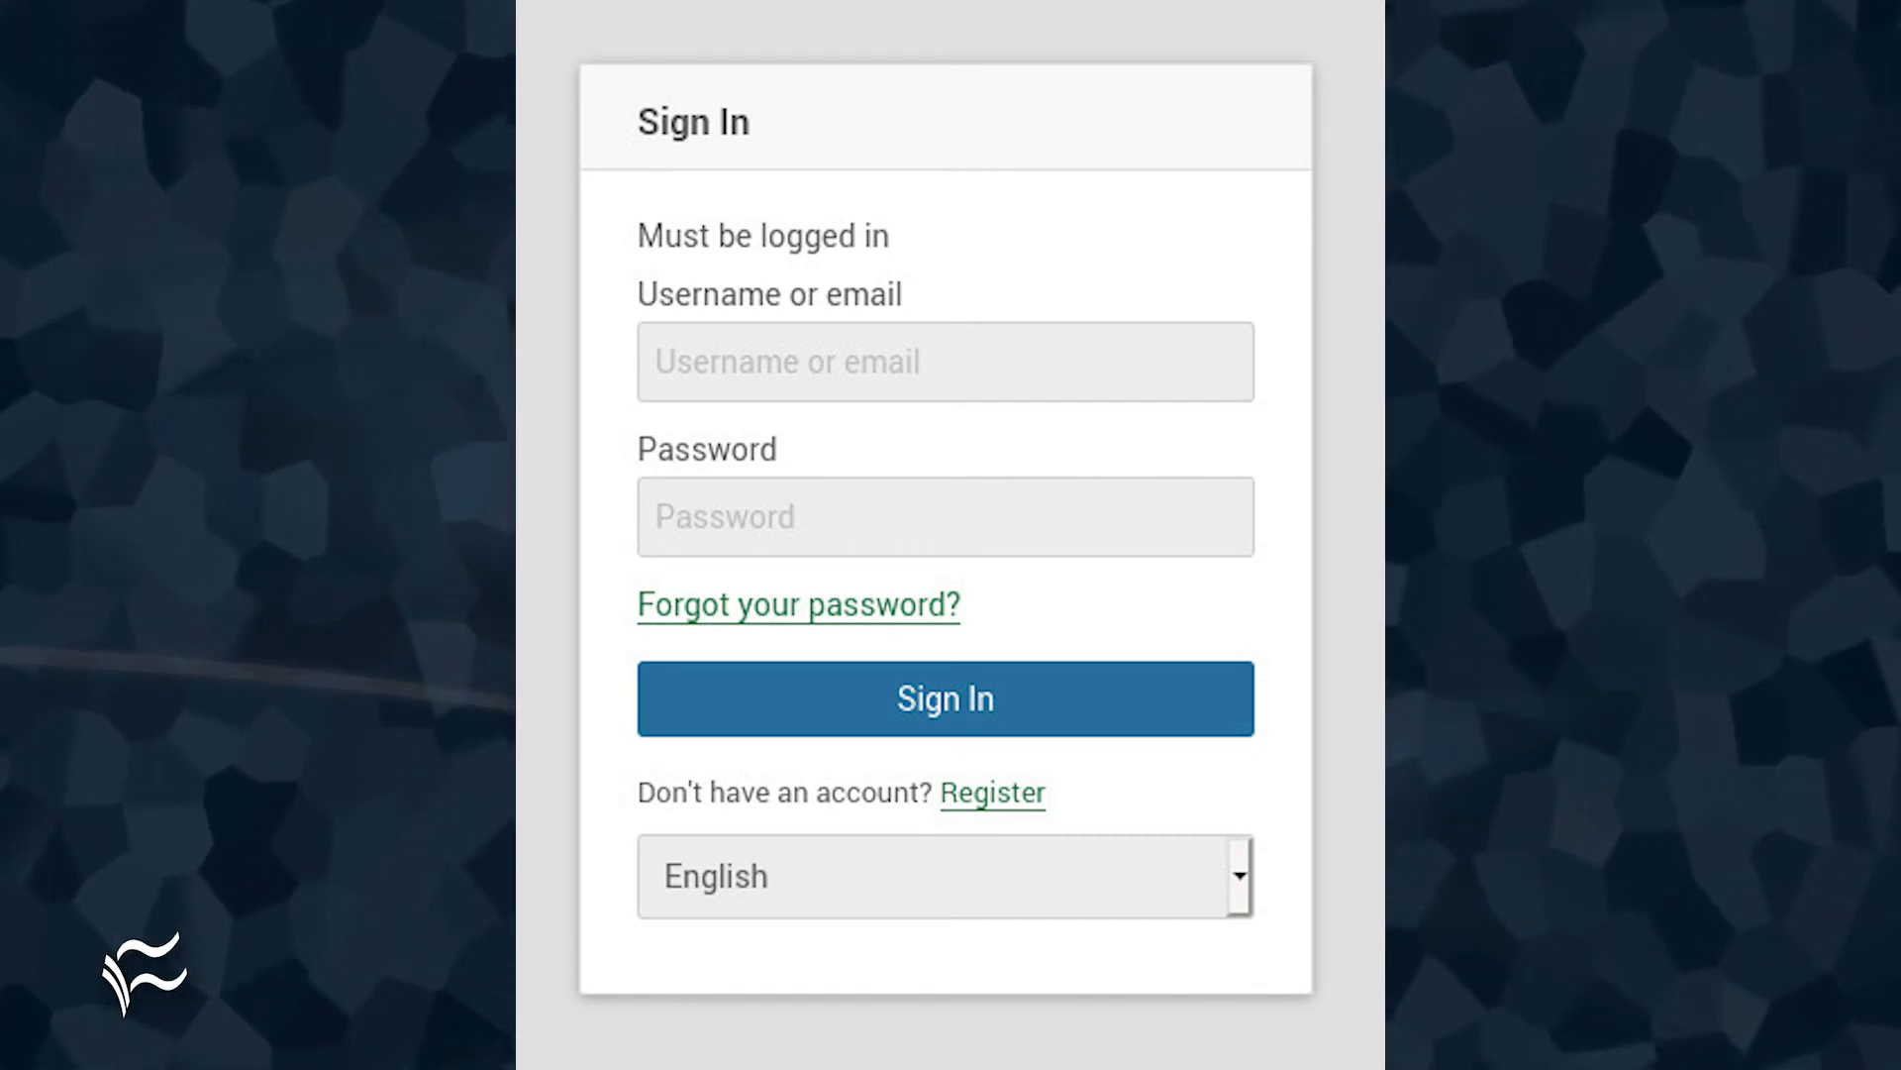
{"action": "left_click", "coordinate": [990, 793]}
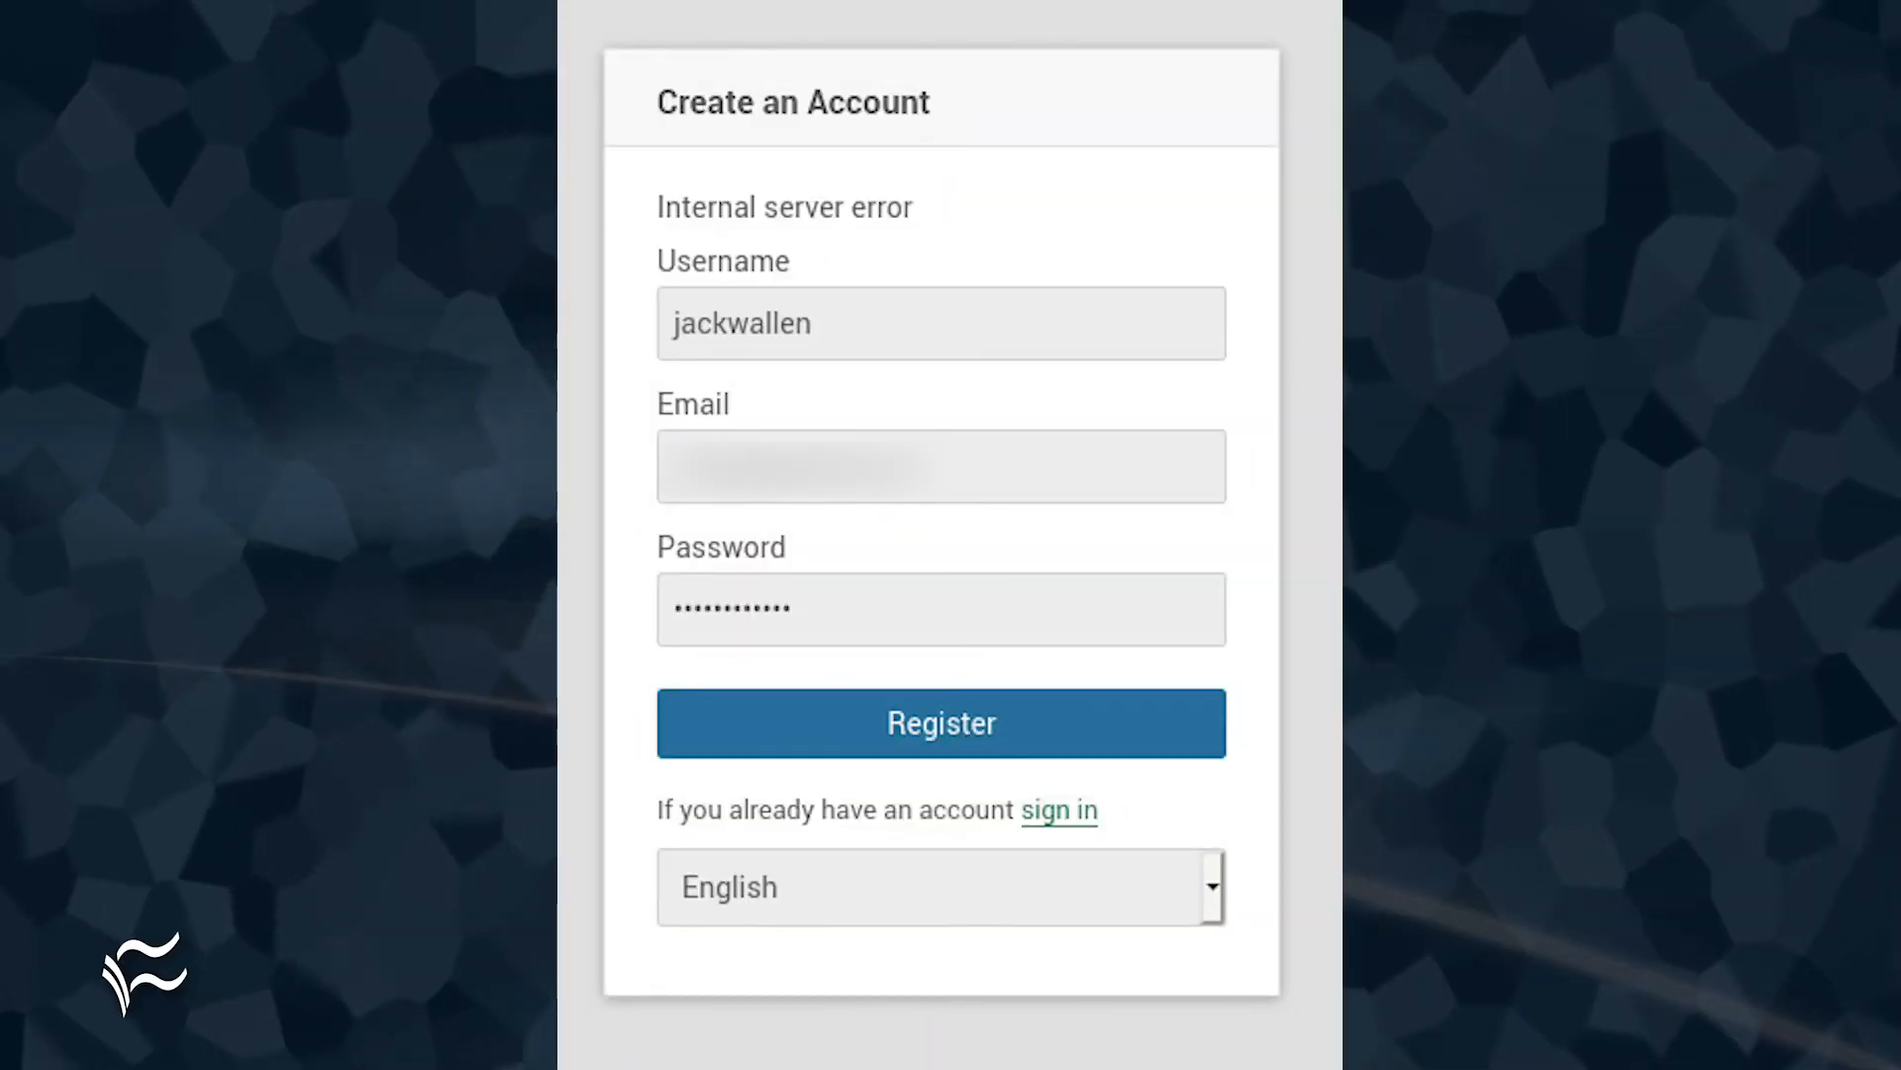